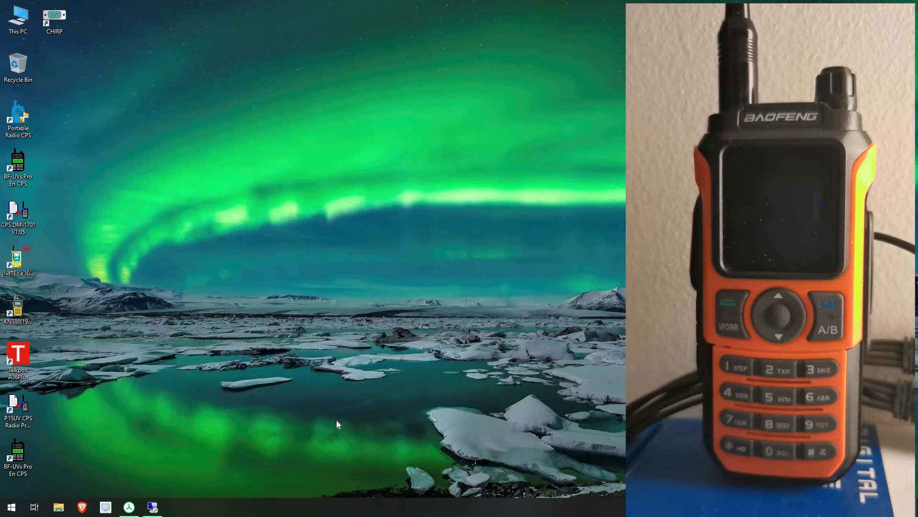
mouse_move(430, 437)
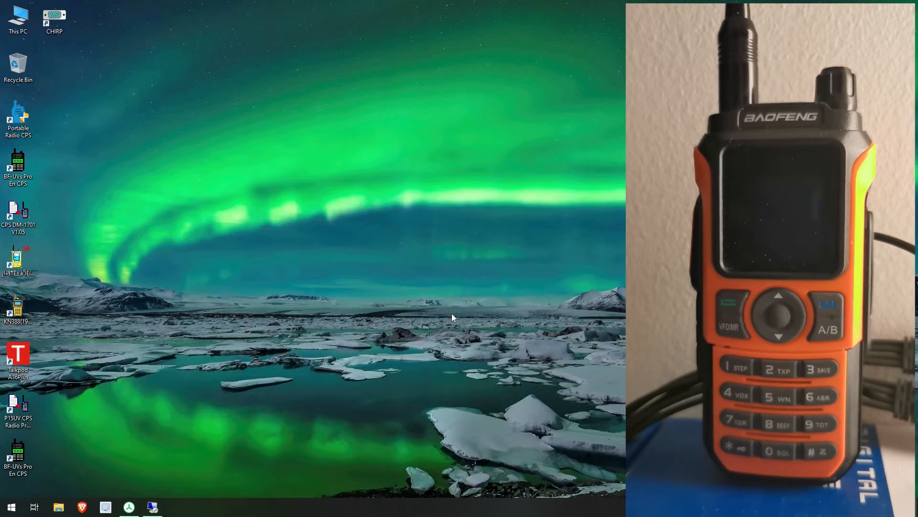
mouse_move(2, 409)
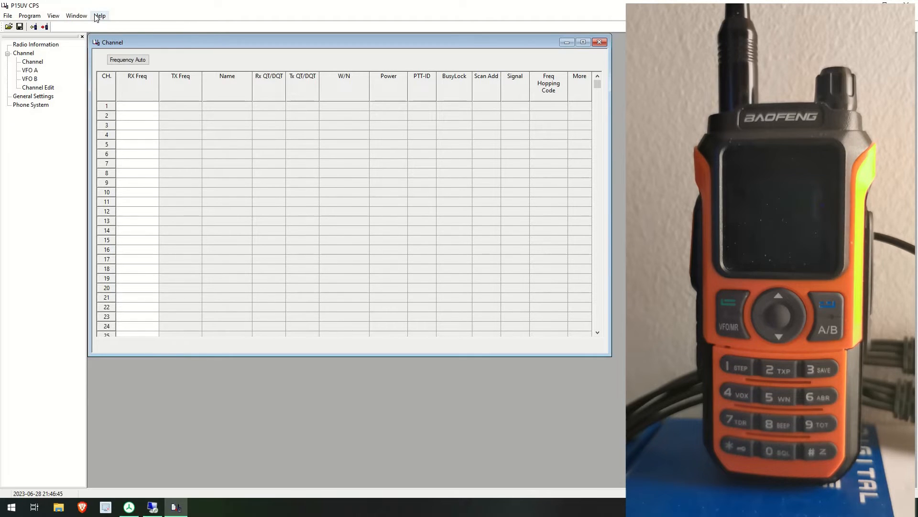
Start a new blank default1 codeplug with an empty channel table.
left_click(35, 44)
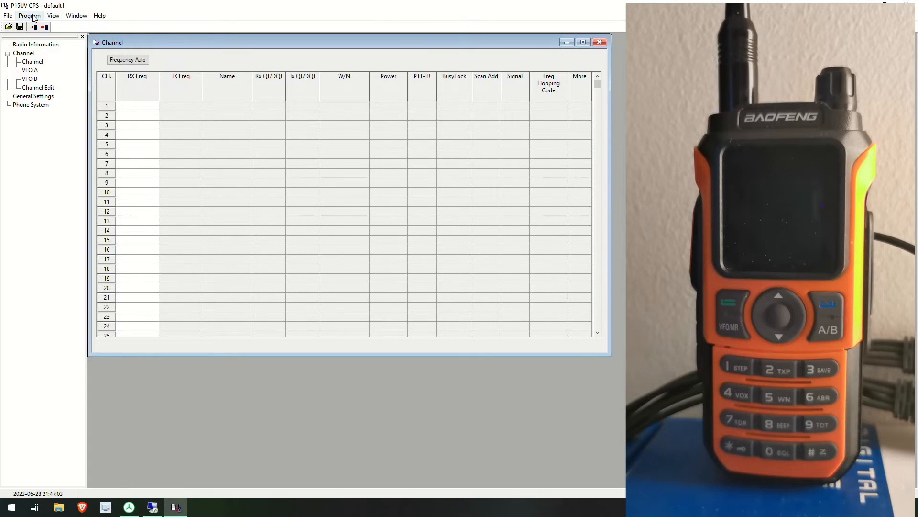
Set the communication port to COM5 via Program > Communication Port.
left_click(29, 15)
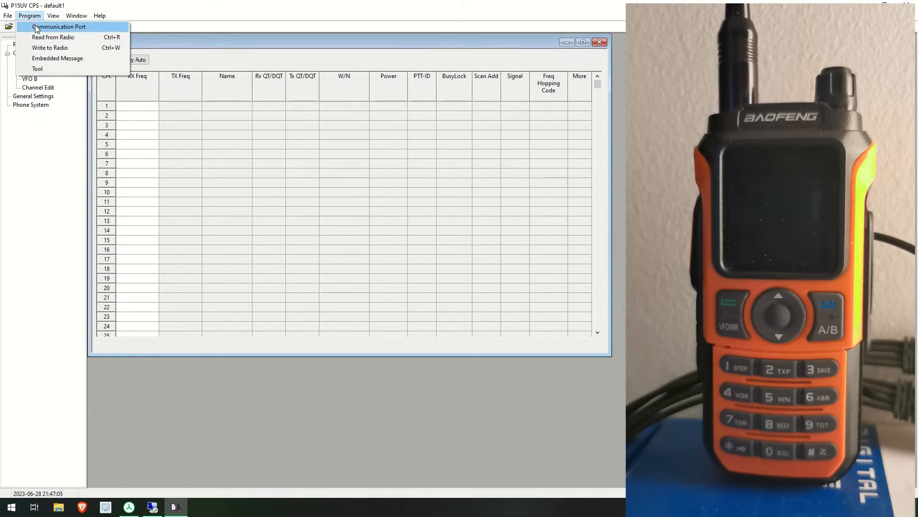
left_click(58, 27)
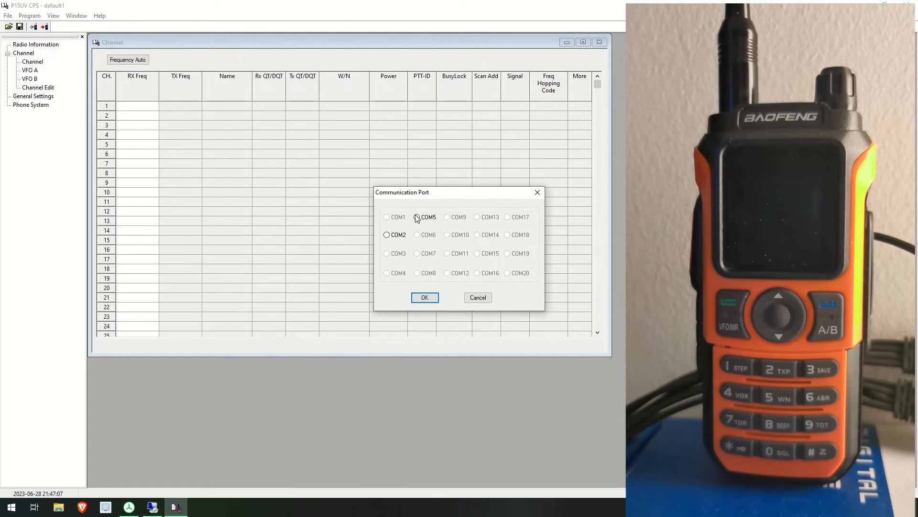
left_click(417, 217)
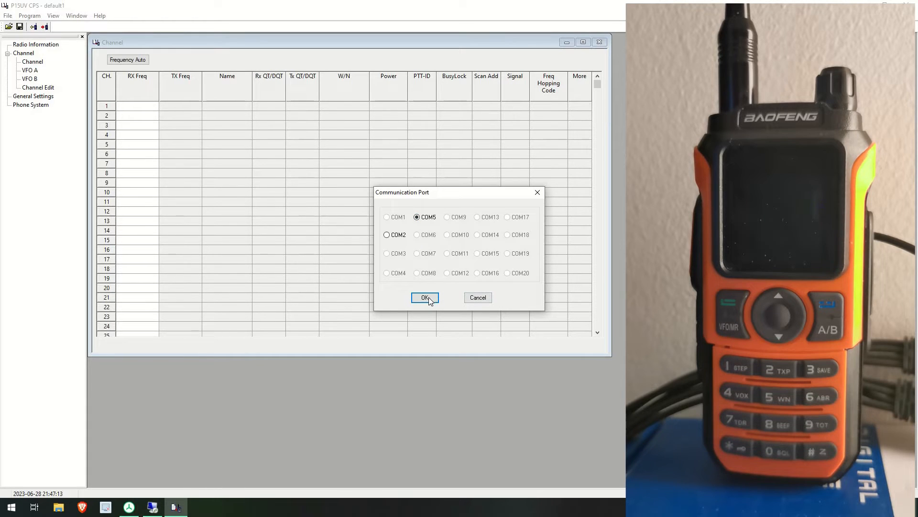
left_click(424, 297)
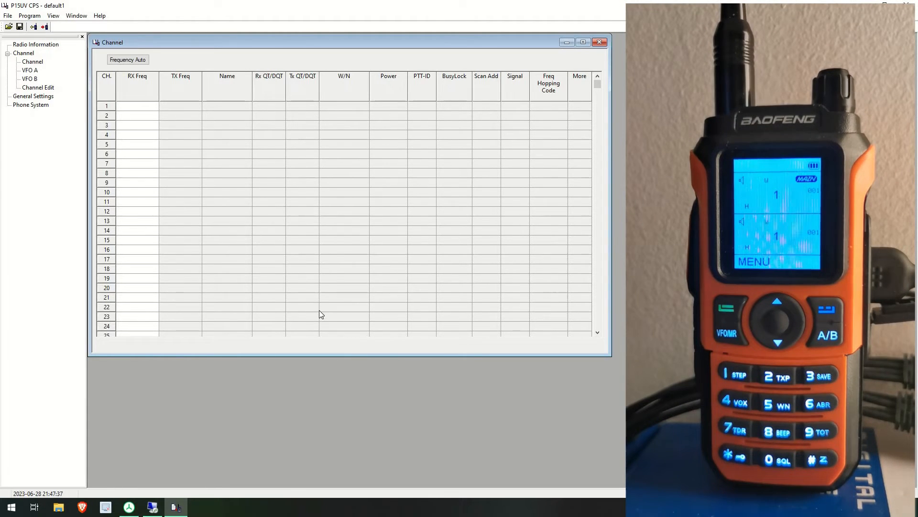
mouse_move(354, 306)
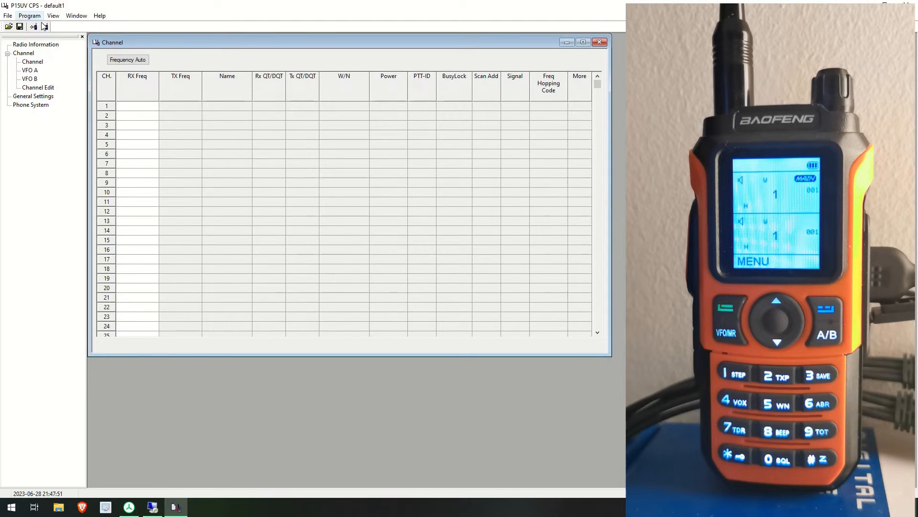
Keep COM5, read the radio's data and view its UHF 400–520 / VHF 136–174 MHz ranges.
left_click(33, 27)
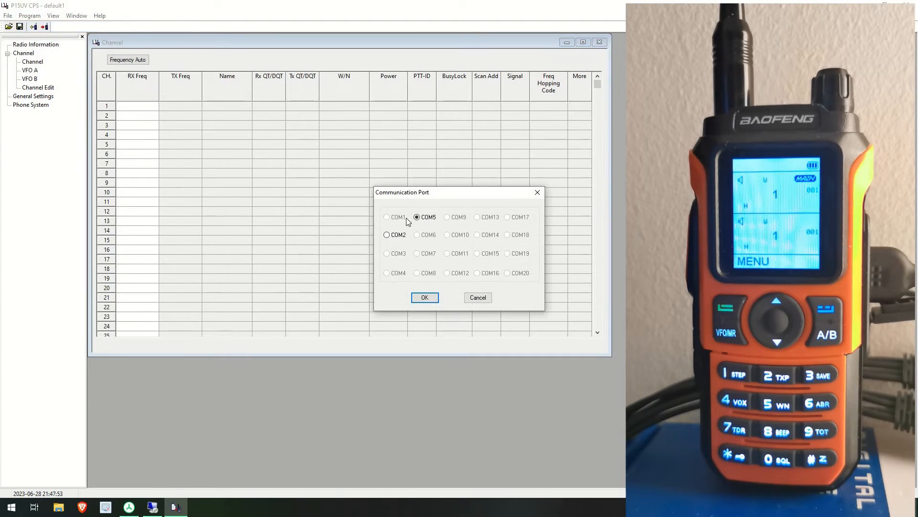
left_click(425, 297)
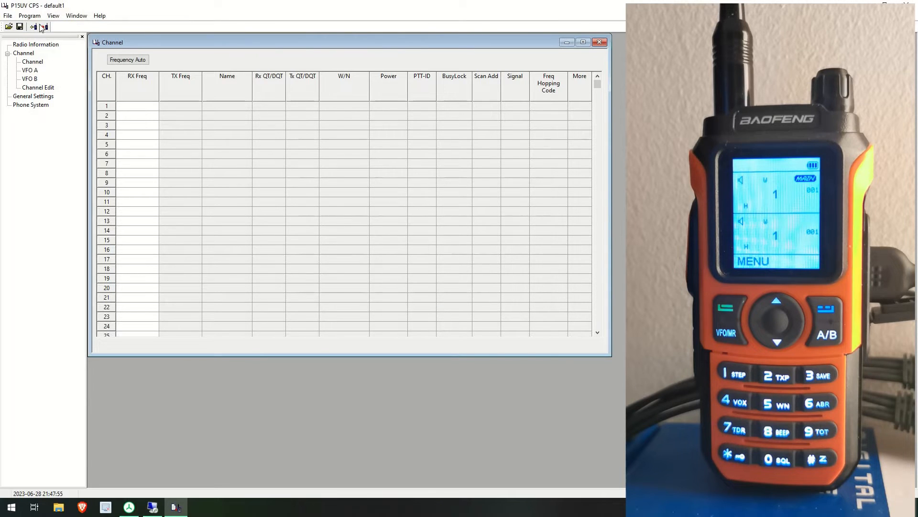
left_click(30, 15)
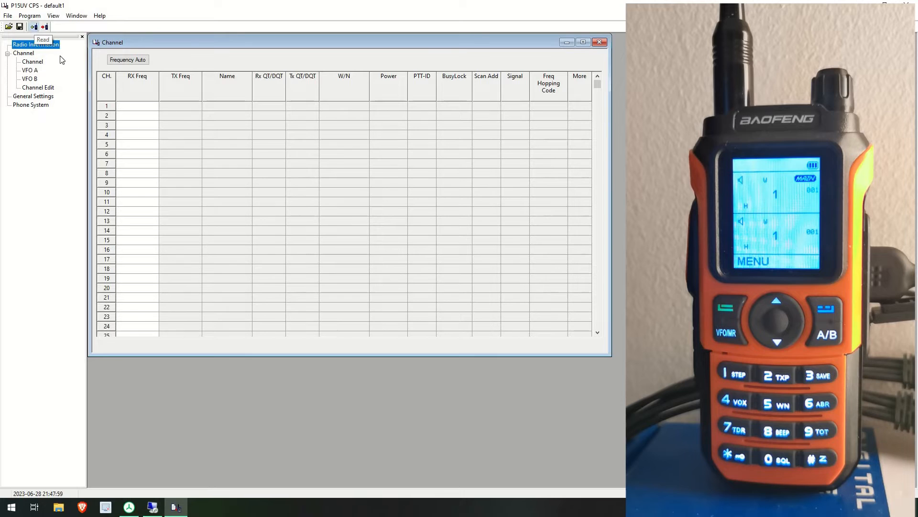
left_click(34, 26)
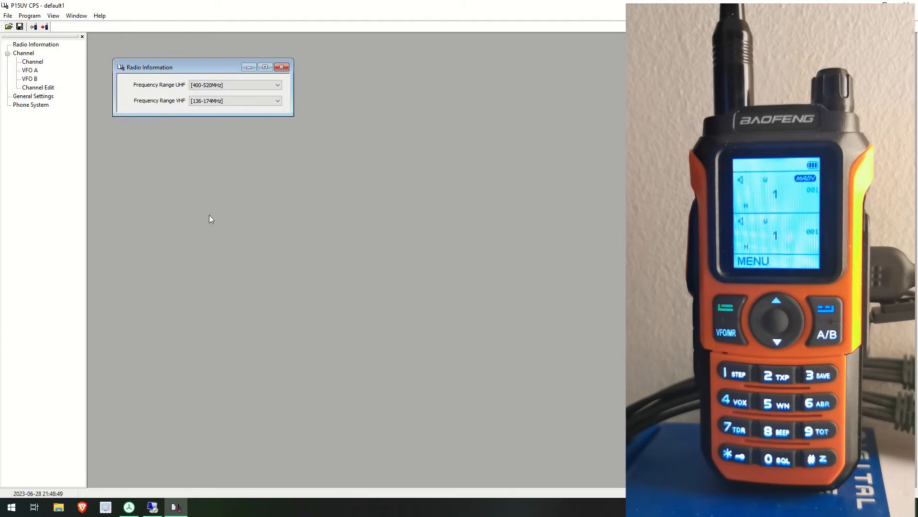
mouse_move(297, 225)
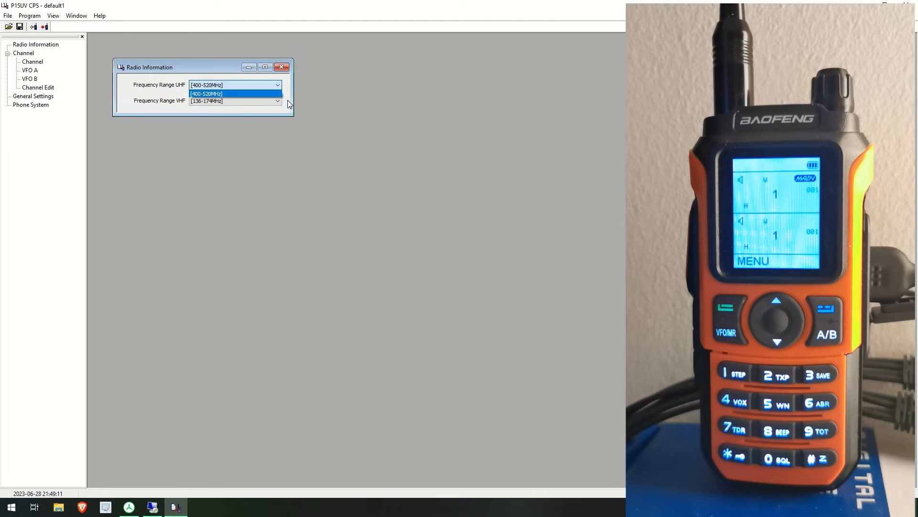
left_click(234, 93)
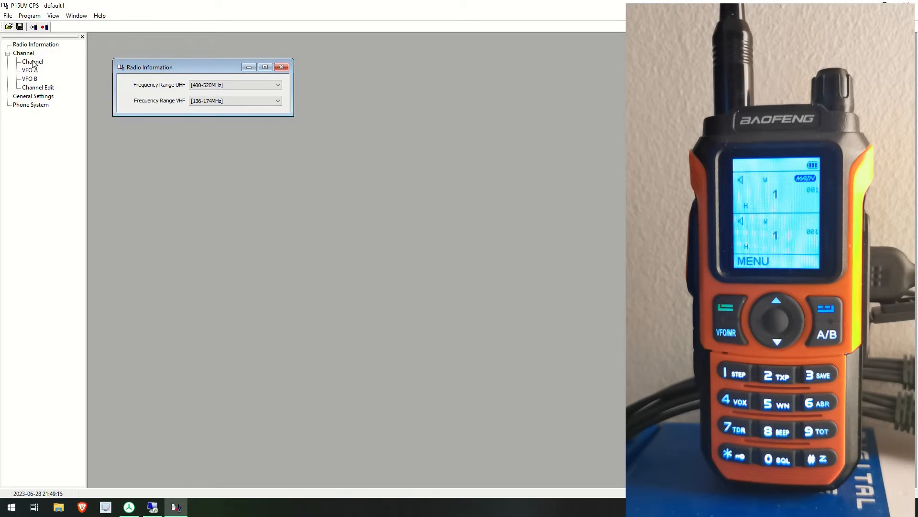
Enter 145.60000 as channel 12's frequency in the channel list.
left_click(33, 61)
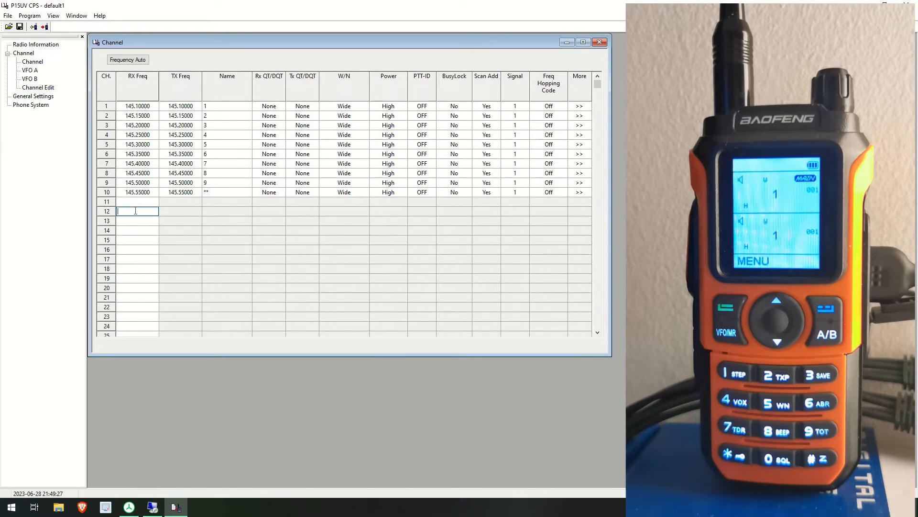
type("145.60000")
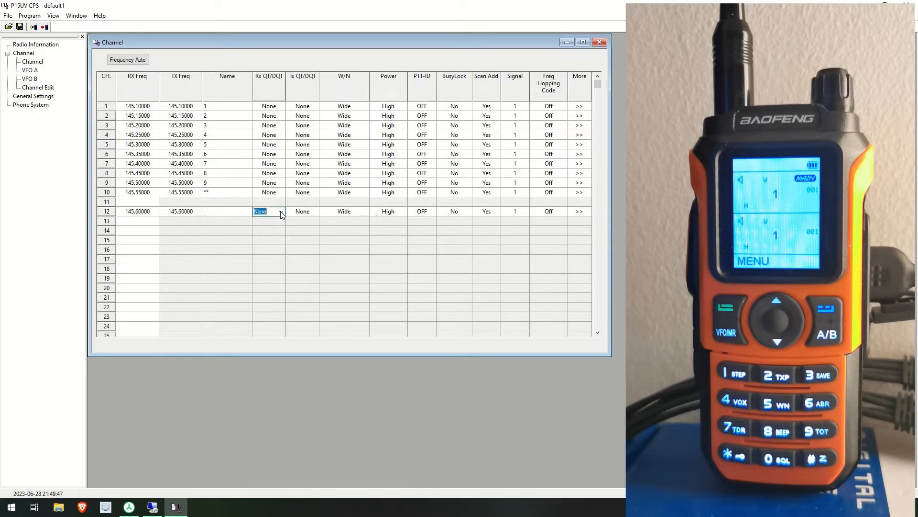
Keep channel 12 with no tone and wide bandwidth.
left_click(281, 211)
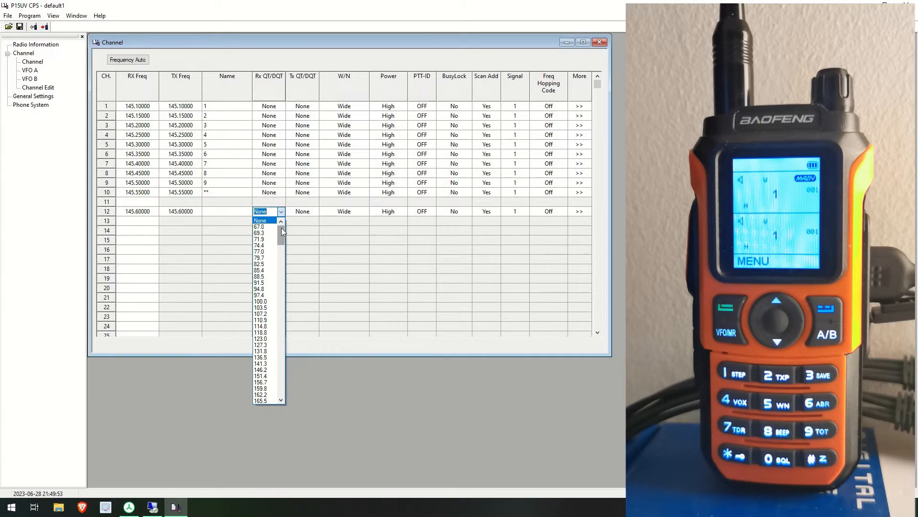
scroll("down", 3)
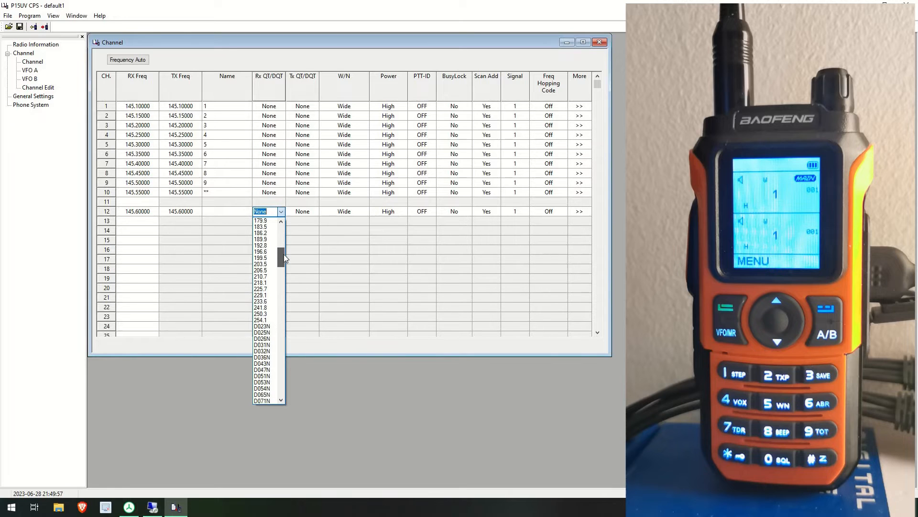
scroll("down", 3)
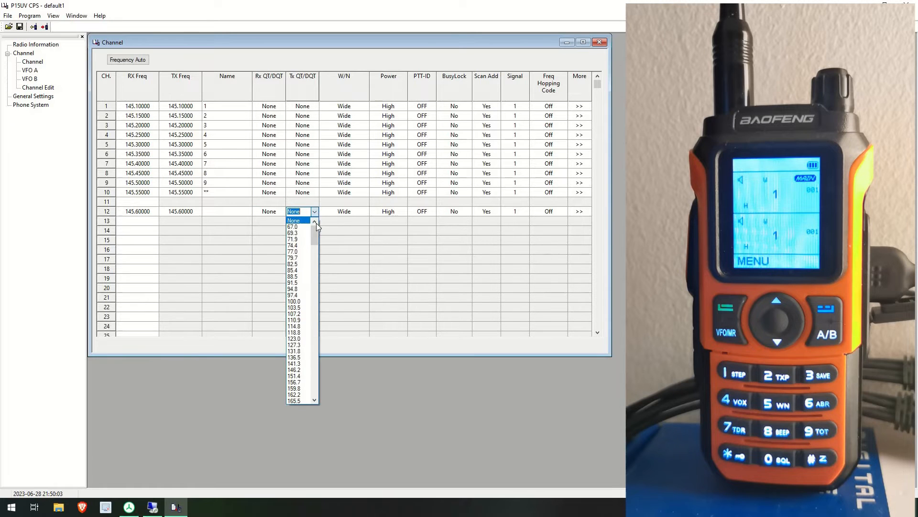
scroll("down", 3)
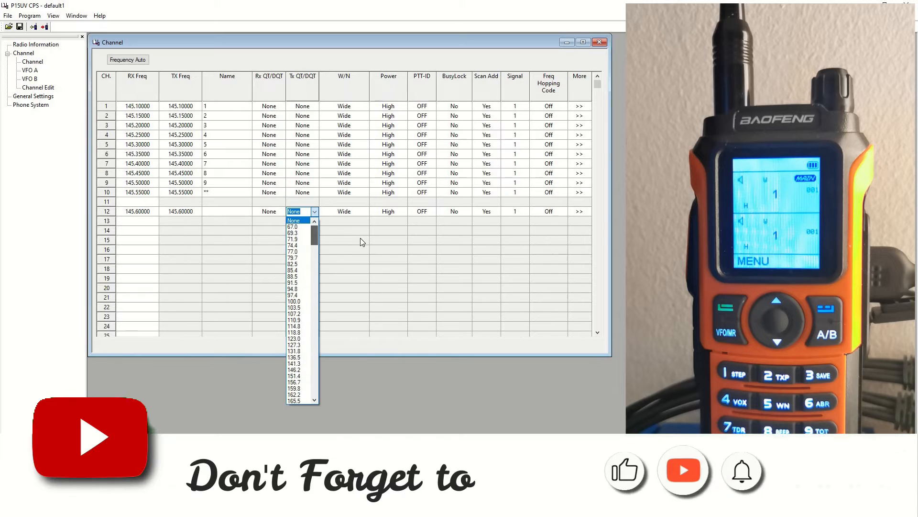
left_click(293, 220)
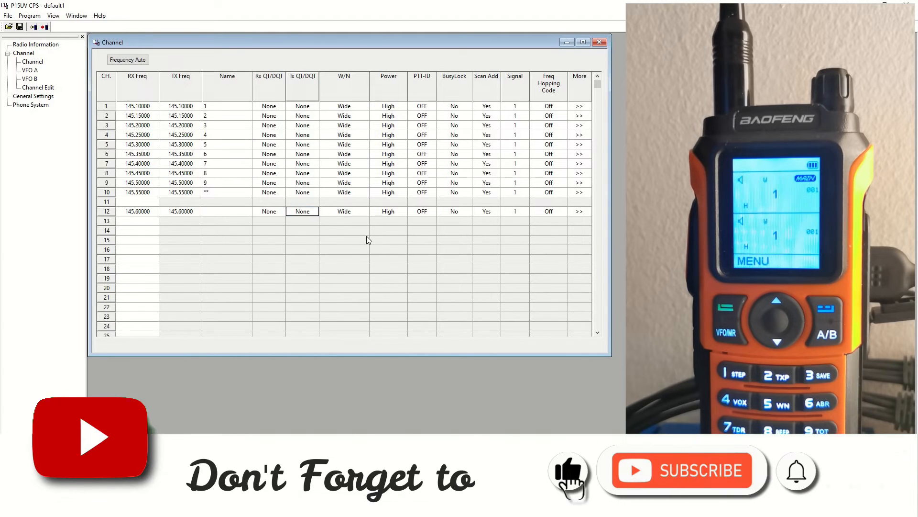
left_click(364, 211)
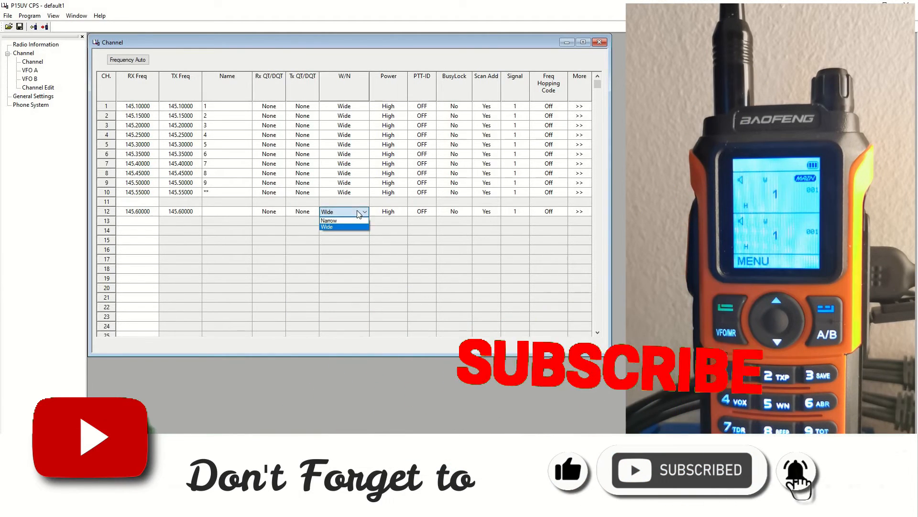
left_click(387, 211)
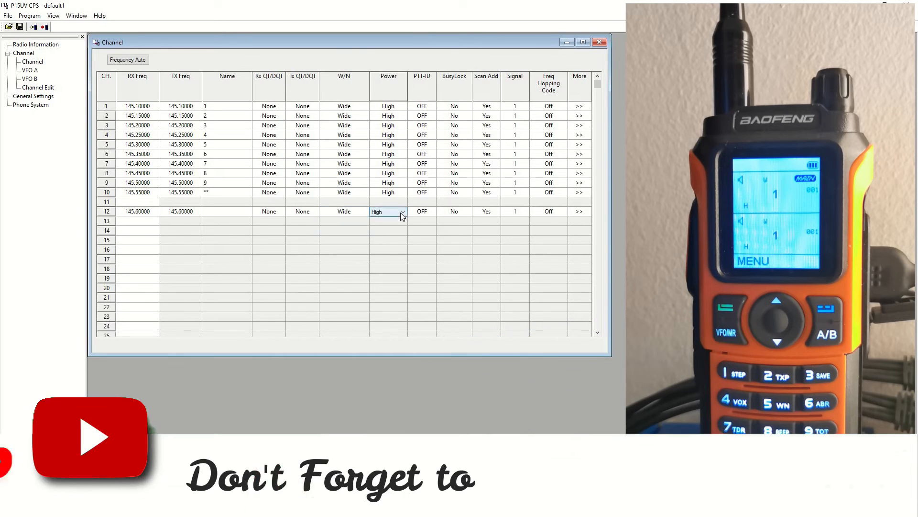
Confirm channel 12 at High power, PTT-ID off, busy lock off, scan add on, hopping off.
left_click(403, 212)
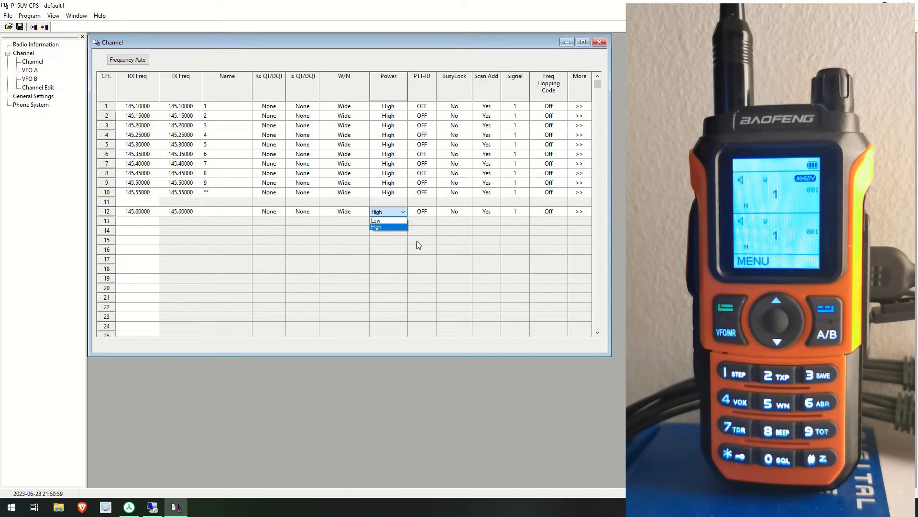
left_click(377, 227)
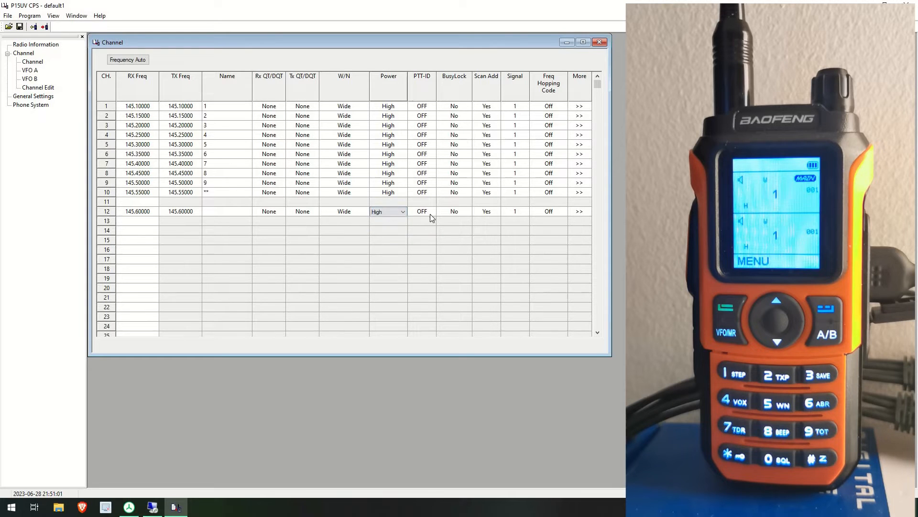
left_click(431, 211)
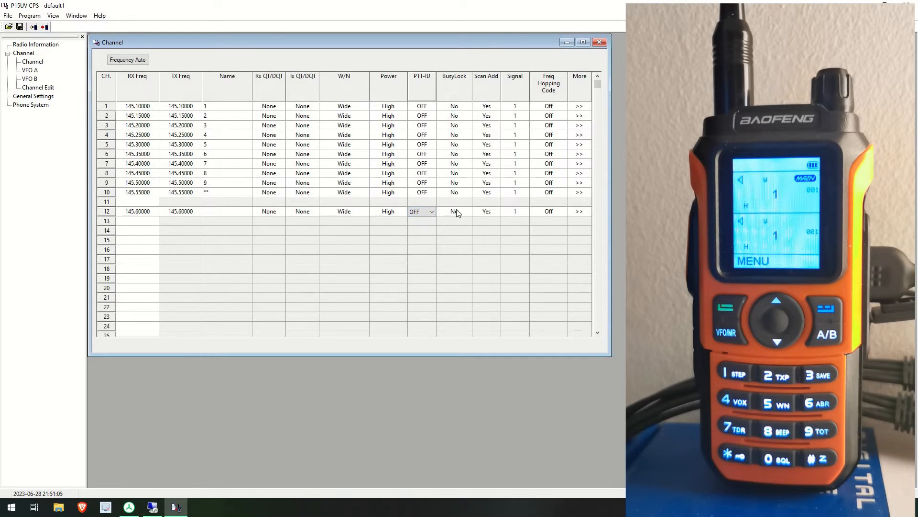
left_click(468, 212)
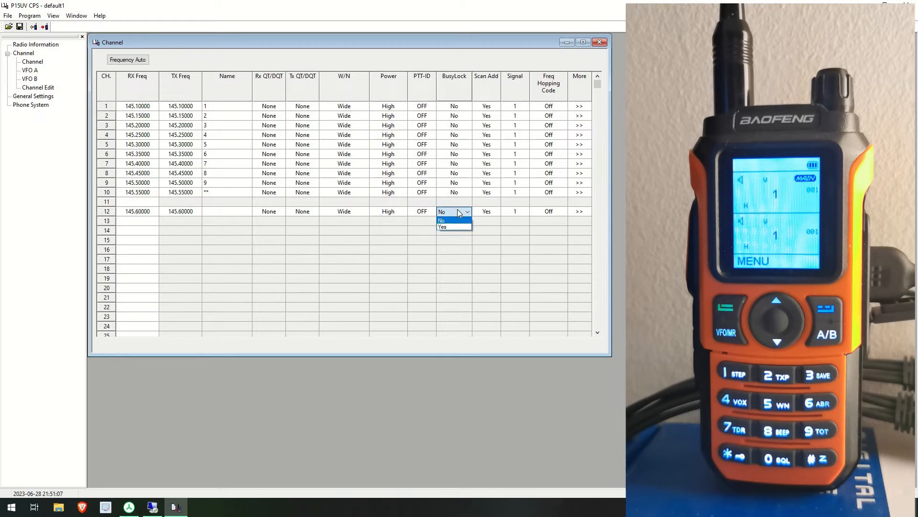
mouse_move(484, 252)
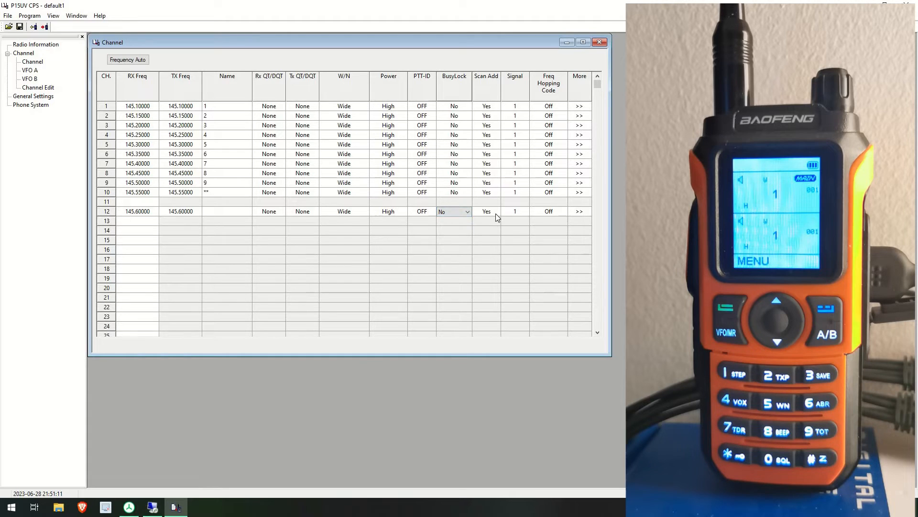
left_click(480, 210)
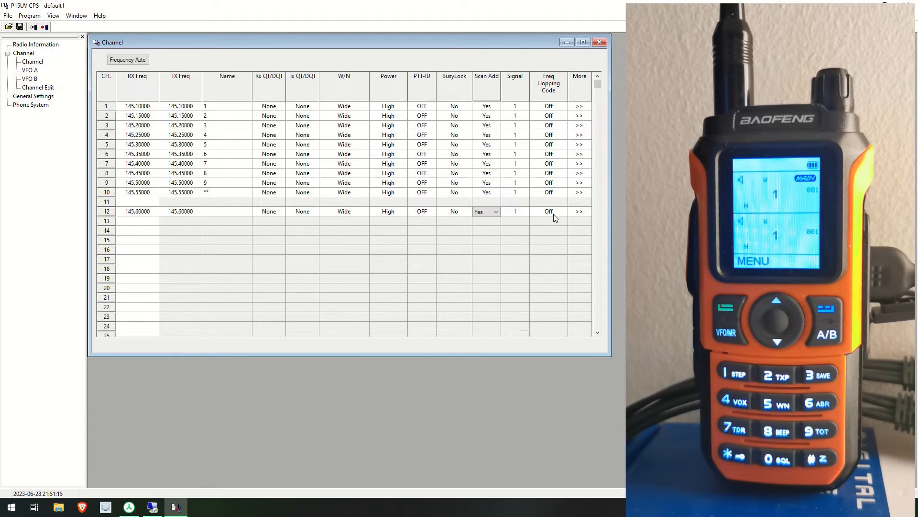
left_click(547, 212)
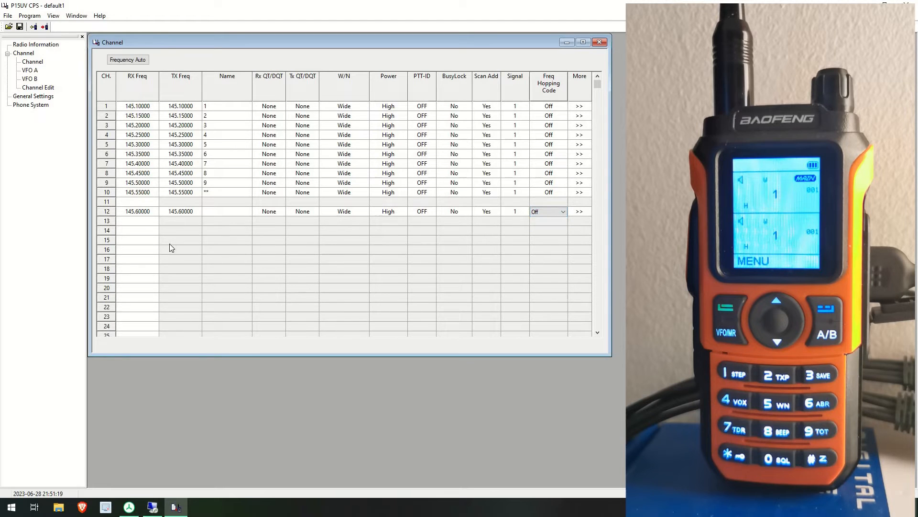
mouse_move(179, 246)
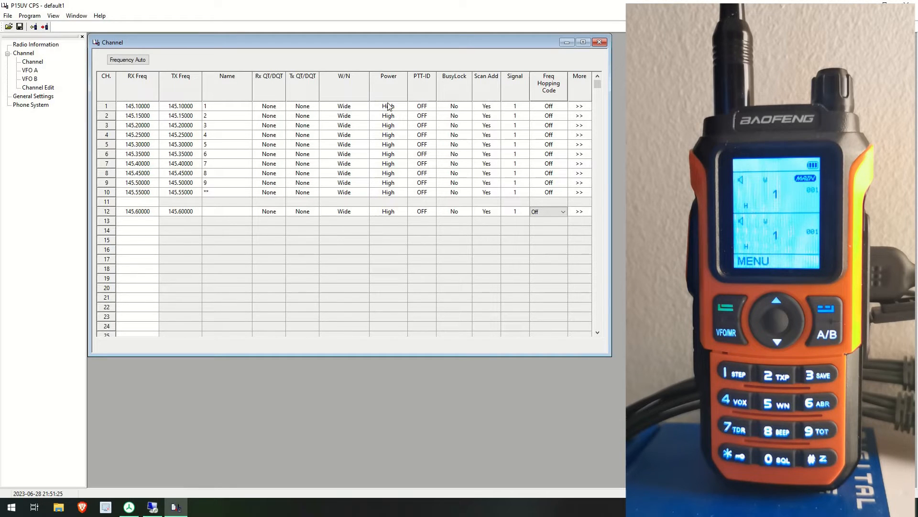
mouse_move(515, 107)
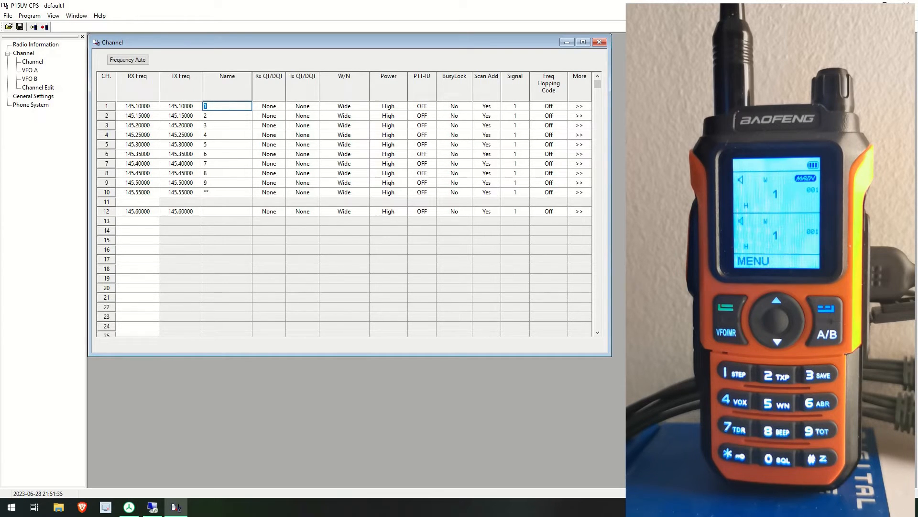
Rename channel 1 to HELLO.
type("hello")
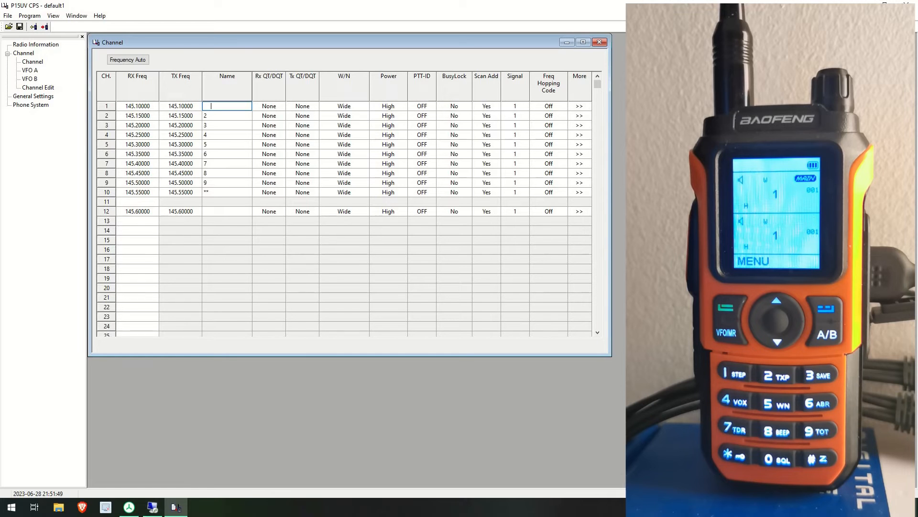
type("HELL")
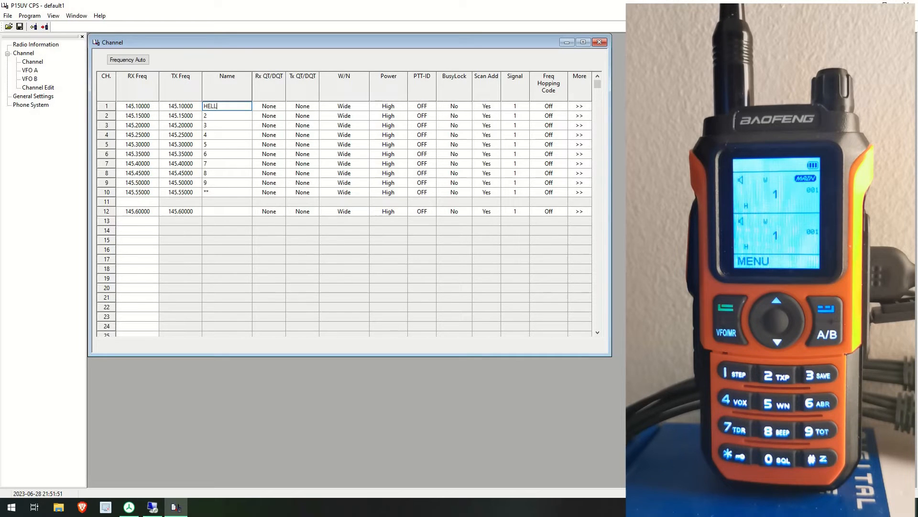
type("O")
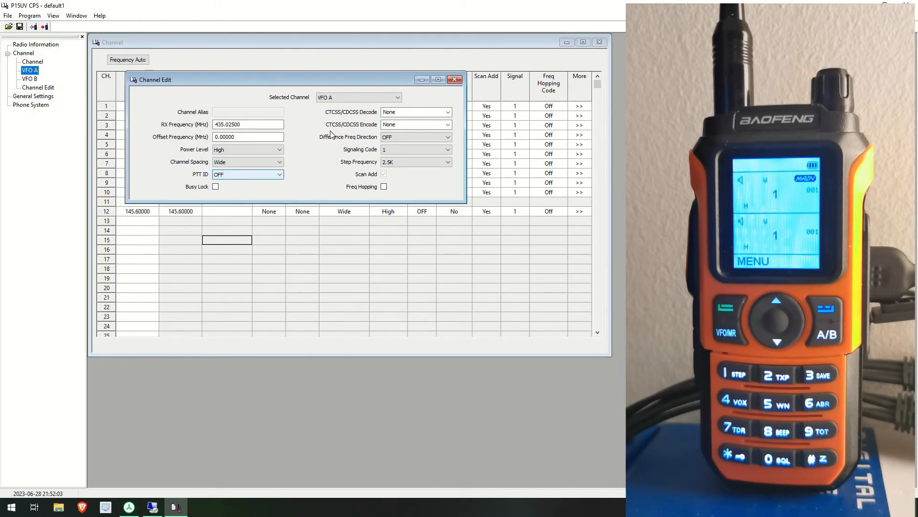
Review the VFO A settings, then view VFO B at 435.12500 MHz low power.
left_click(397, 97)
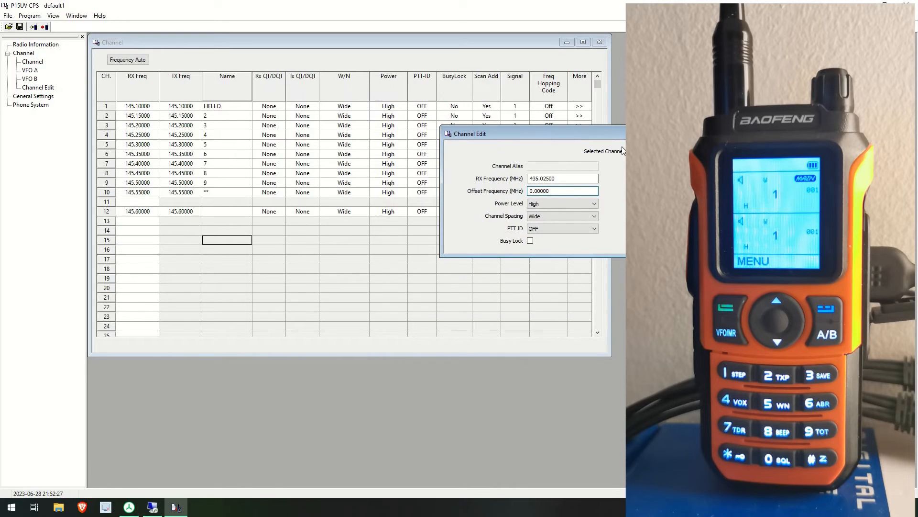
mouse_move(33, 79)
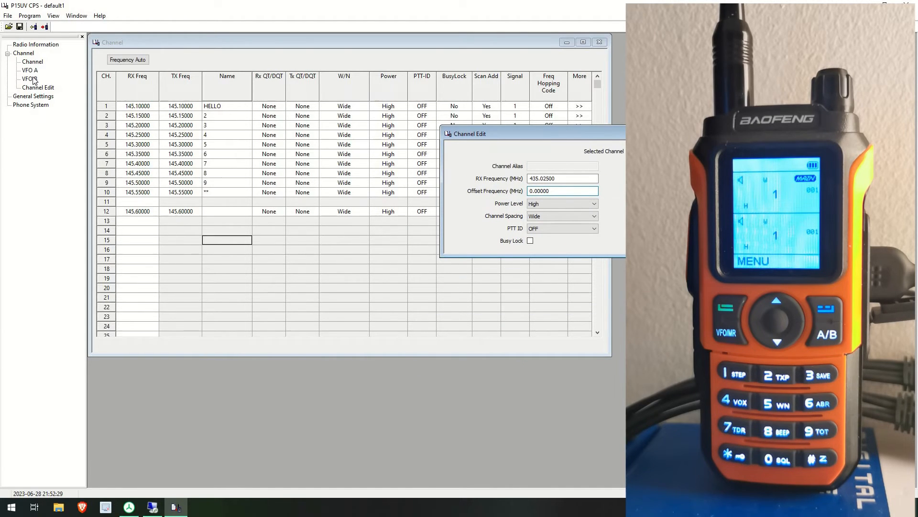
left_click(29, 79)
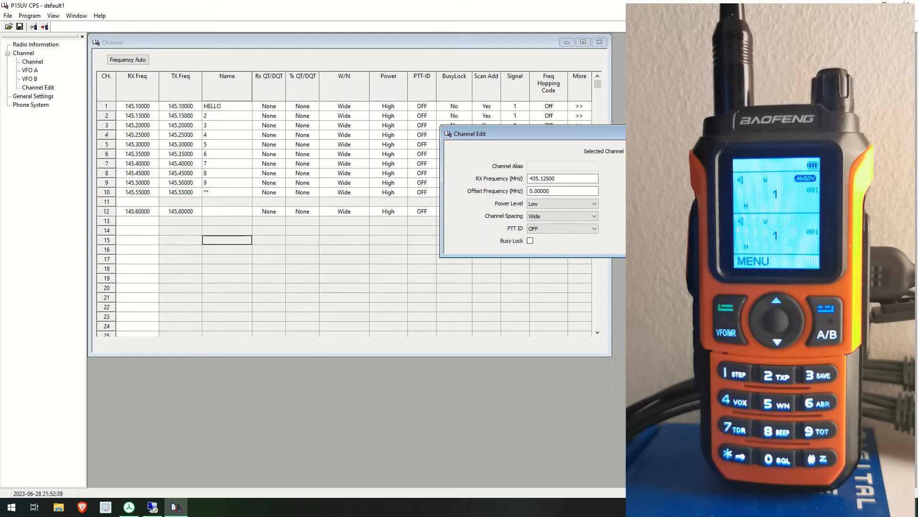
mouse_move(257, 114)
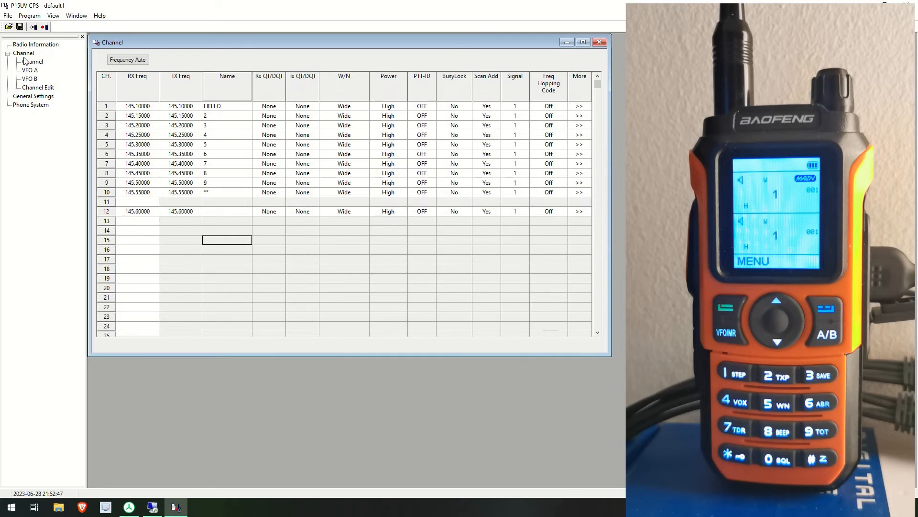
In the single-channel editor, inspect channel 9 then switch to channel 1 HELLO.
left_click(33, 61)
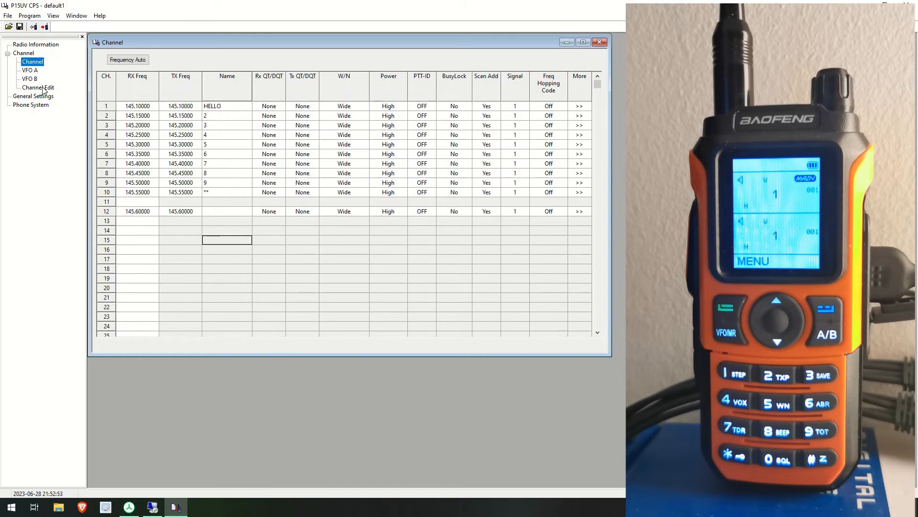
left_click(37, 87)
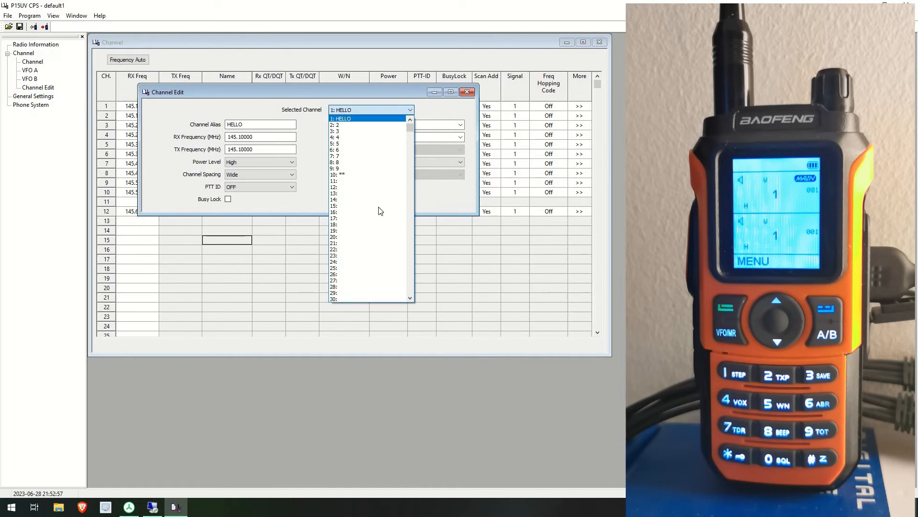
left_click(337, 168)
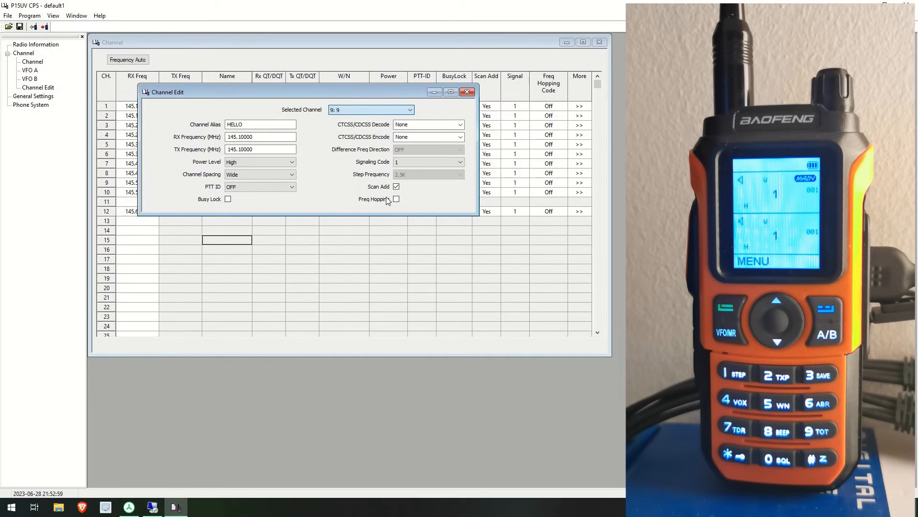
left_click(409, 110)
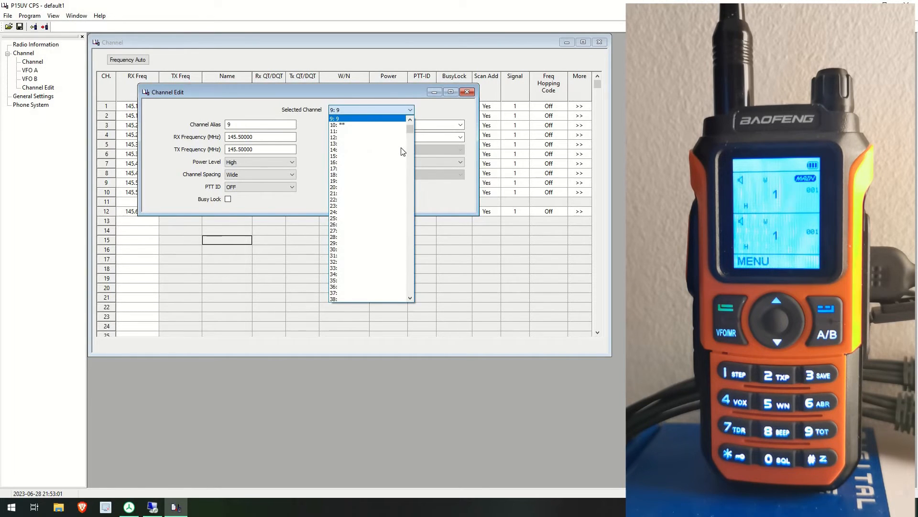
left_click(345, 109)
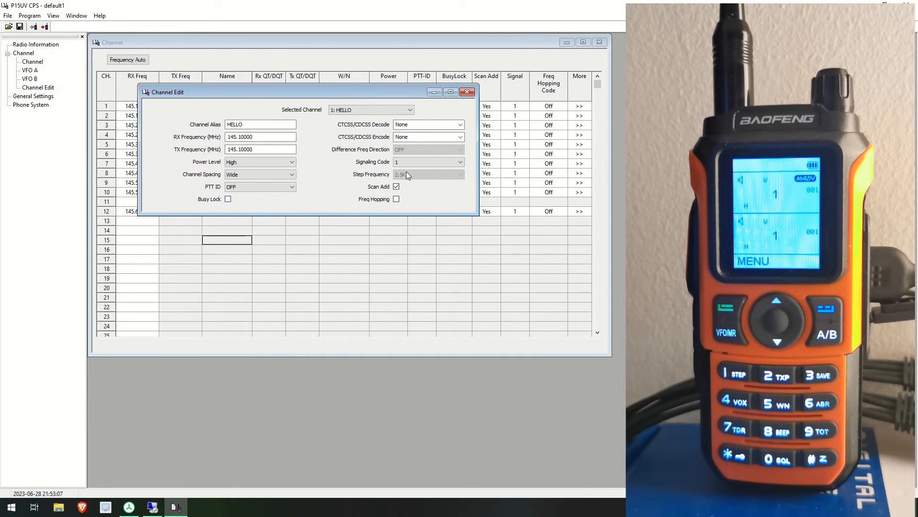
mouse_move(398, 135)
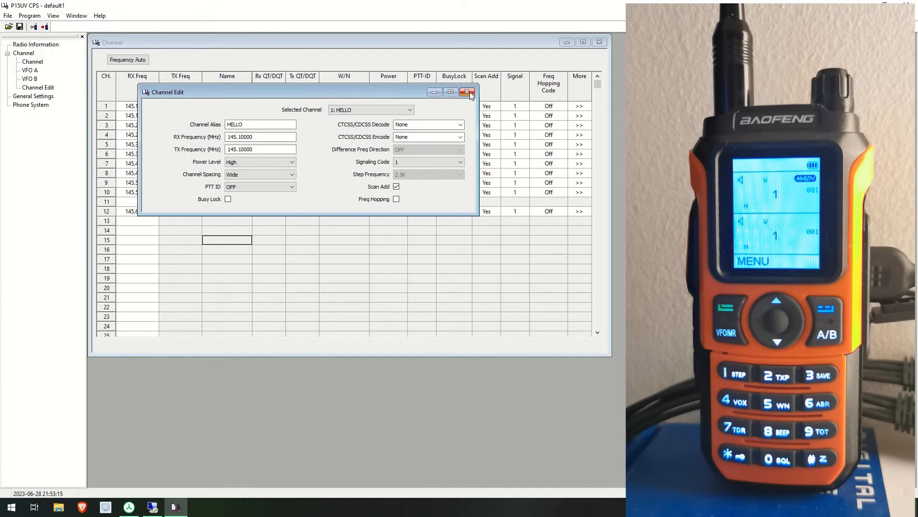
mouse_move(468, 93)
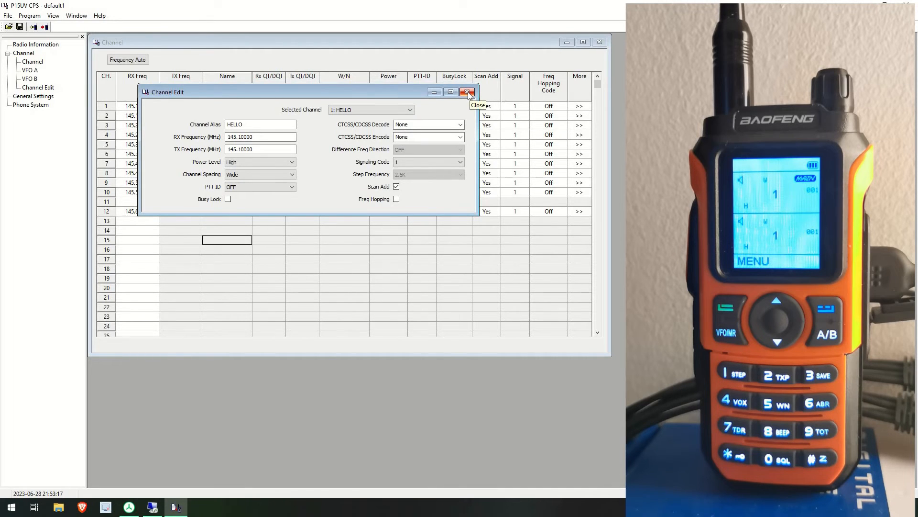
mouse_move(468, 93)
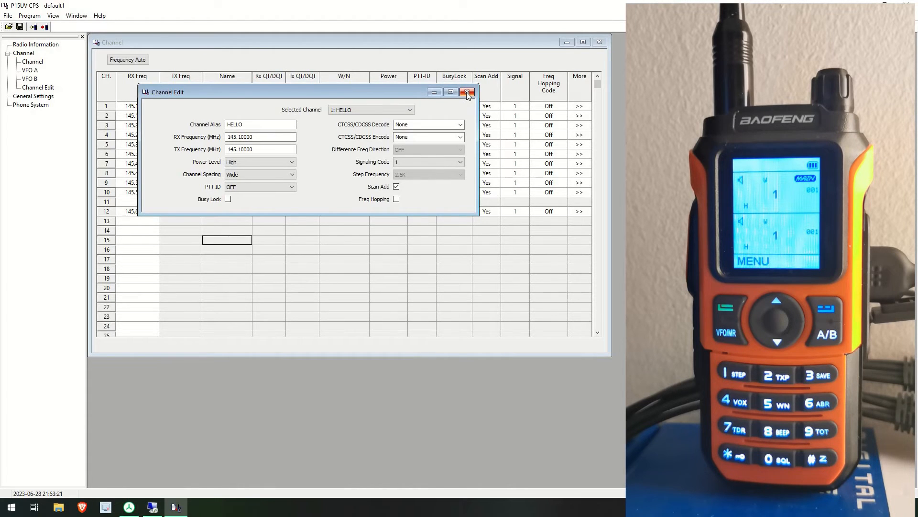
In General Settings keep boot screen on preset messages and work mode on CH Mode.
left_click(466, 91)
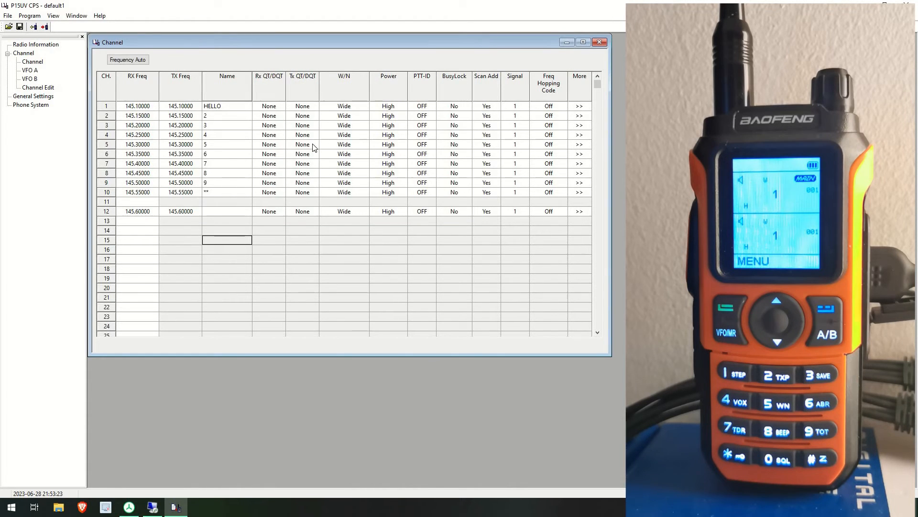
mouse_move(34, 99)
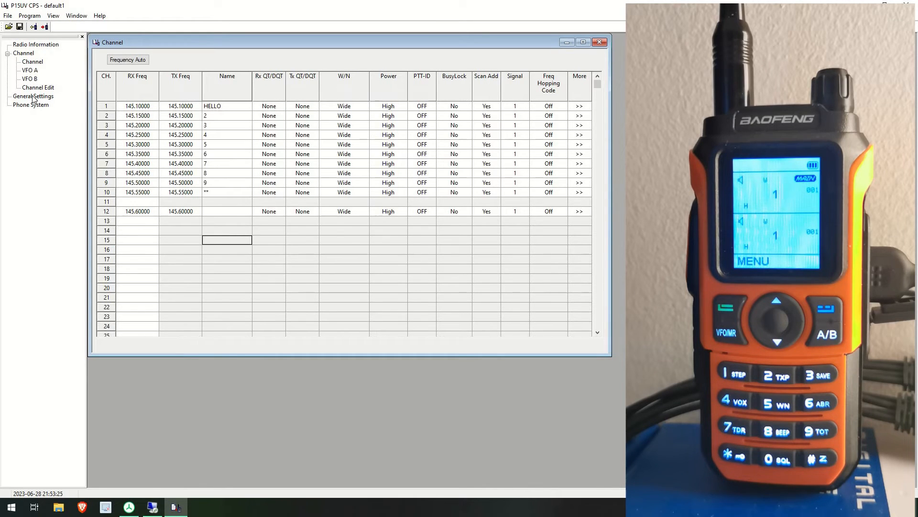
left_click(33, 96)
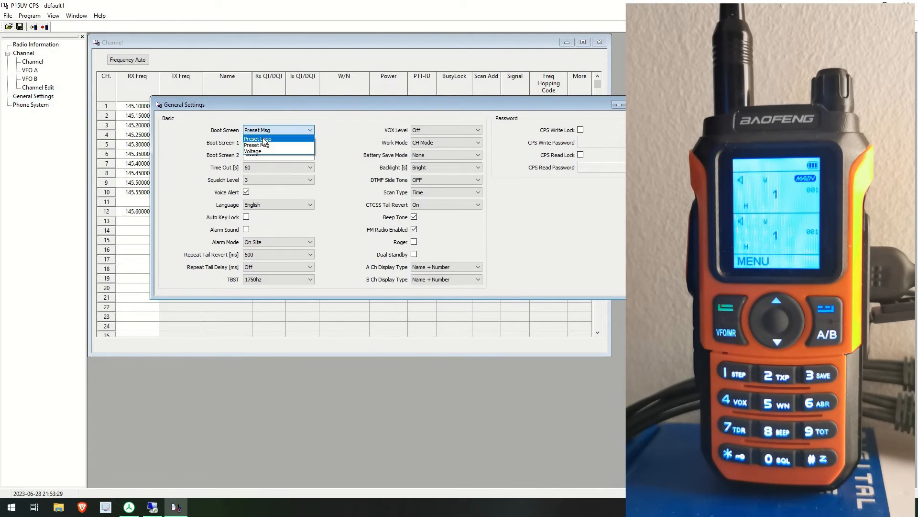
mouse_move(257, 144)
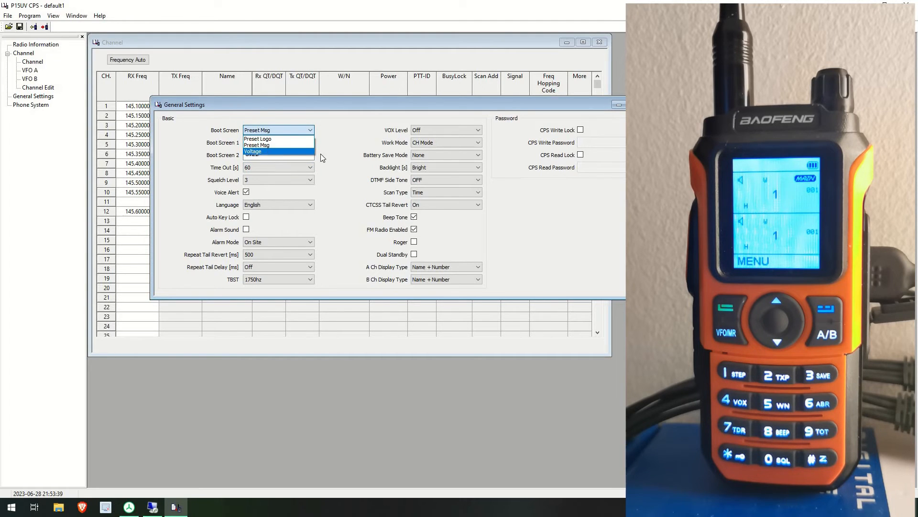
left_click(257, 144)
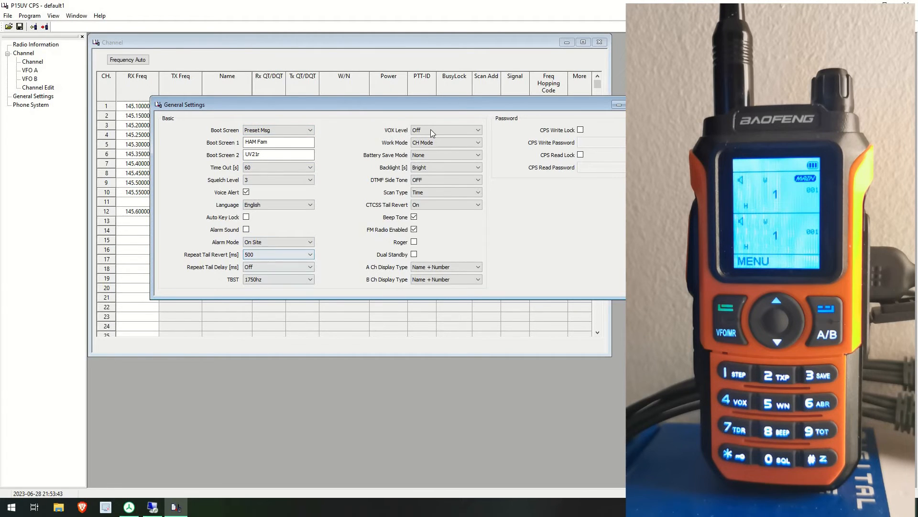
left_click(445, 142)
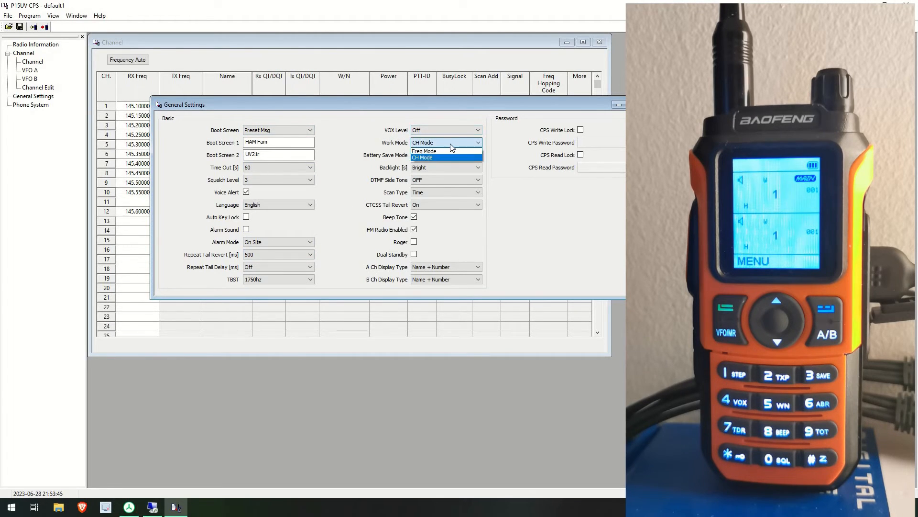
left_click(422, 156)
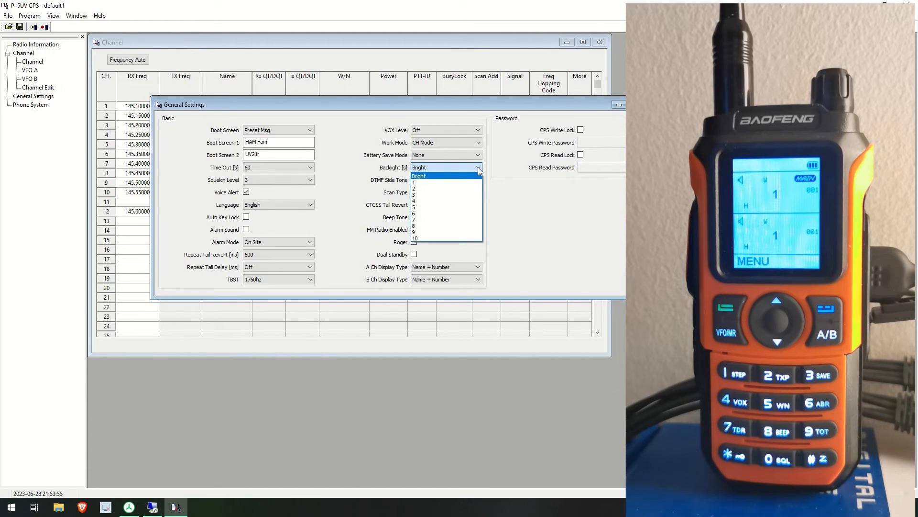
mouse_move(419, 182)
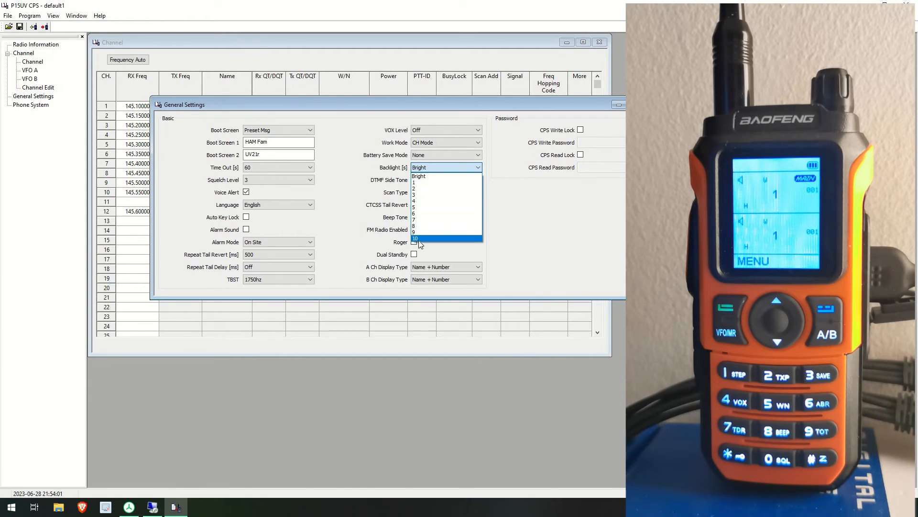
mouse_move(419, 177)
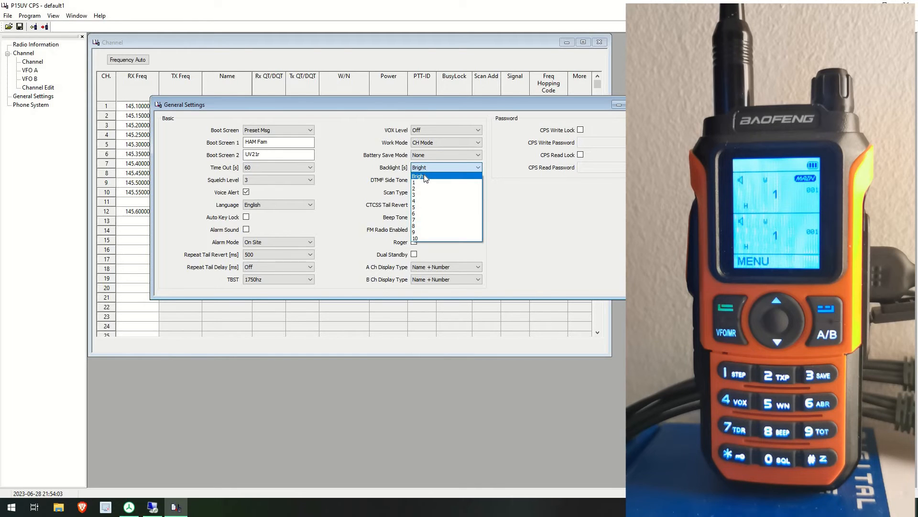
Keep backlight Bright, enable FM radio, and set B channel display to Freq + Number.
left_click(418, 176)
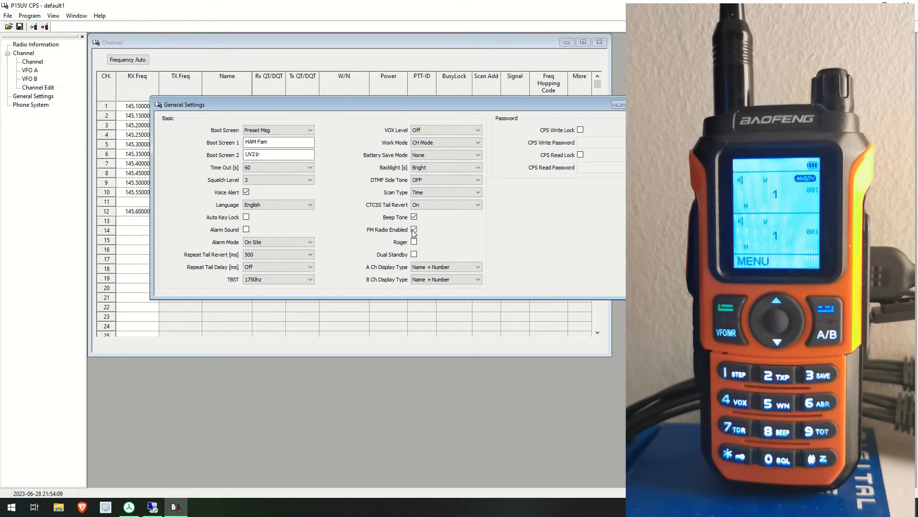
left_click(414, 229)
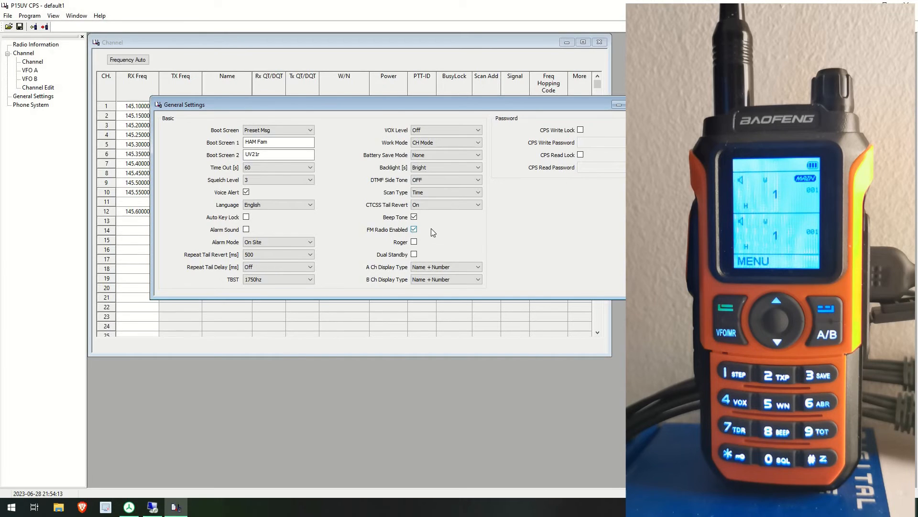
left_click(445, 267)
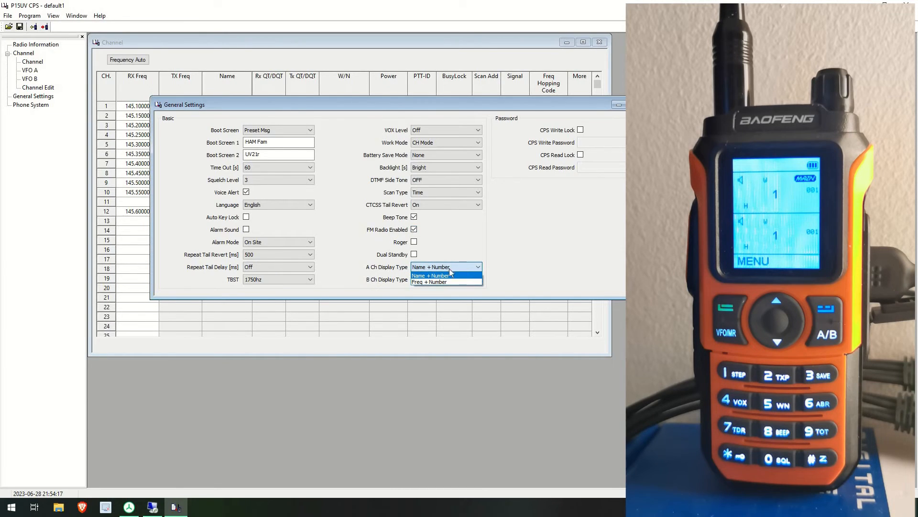
left_click(431, 276)
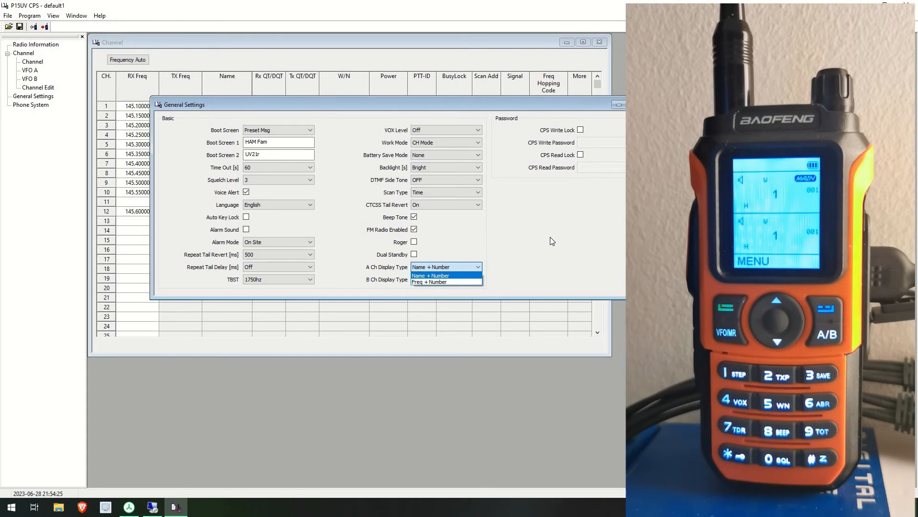
mouse_move(511, 274)
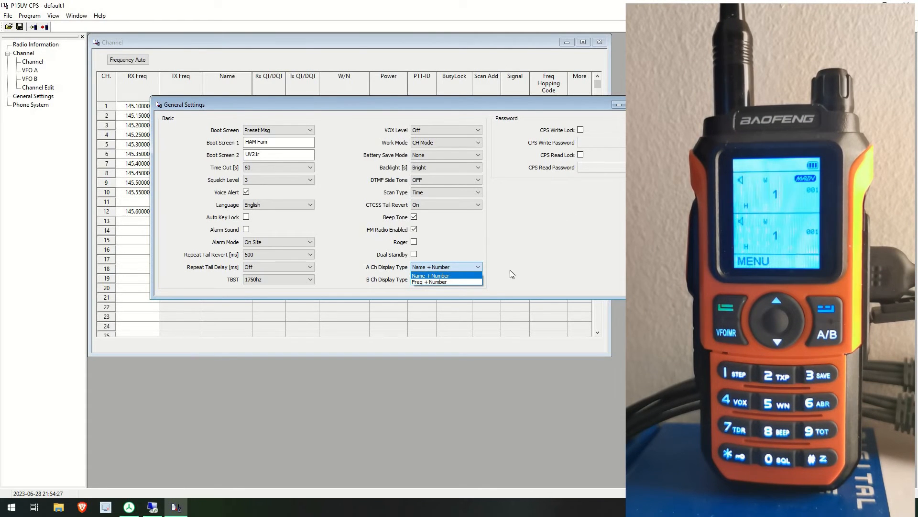
left_click(431, 281)
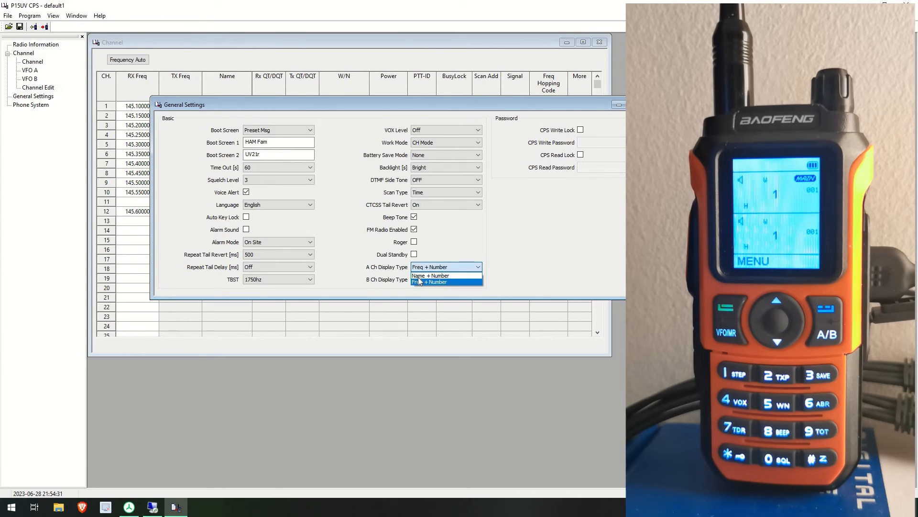
left_click(430, 275)
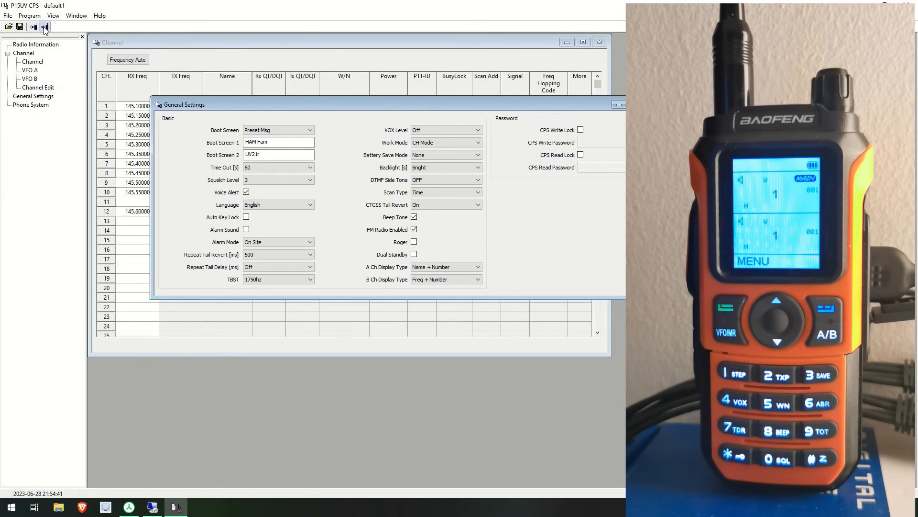
Write the configuration to the radio and confirm the success message.
left_click(45, 27)
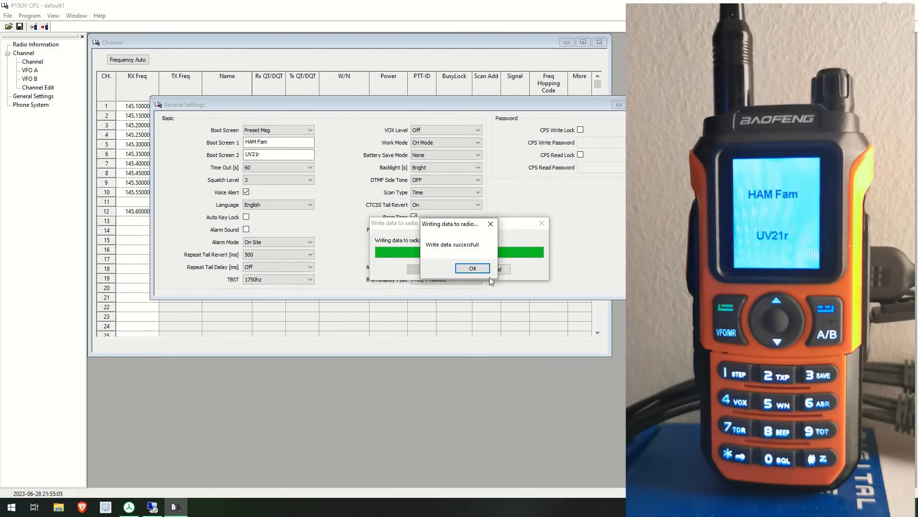
left_click(471, 268)
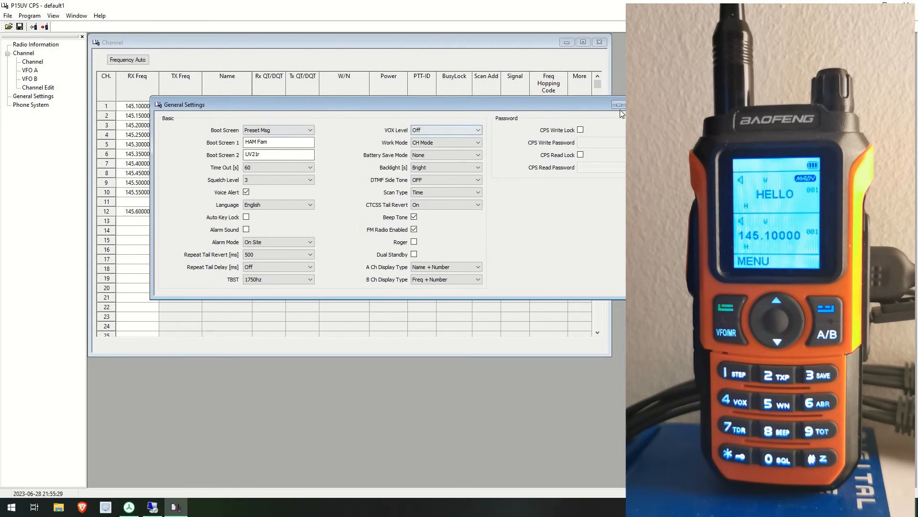
Close and reopen General Settings, then bring up the DTMF Phone System settings.
left_click(619, 105)
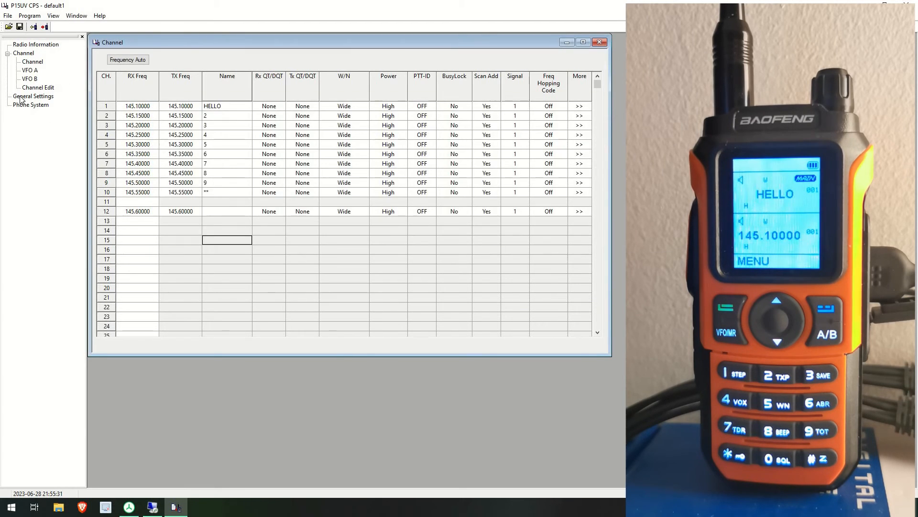
left_click(32, 96)
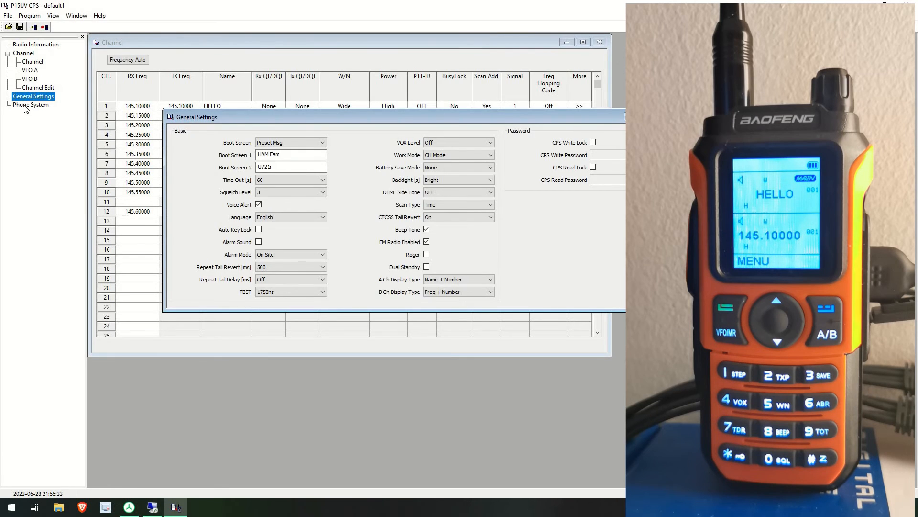
left_click(31, 105)
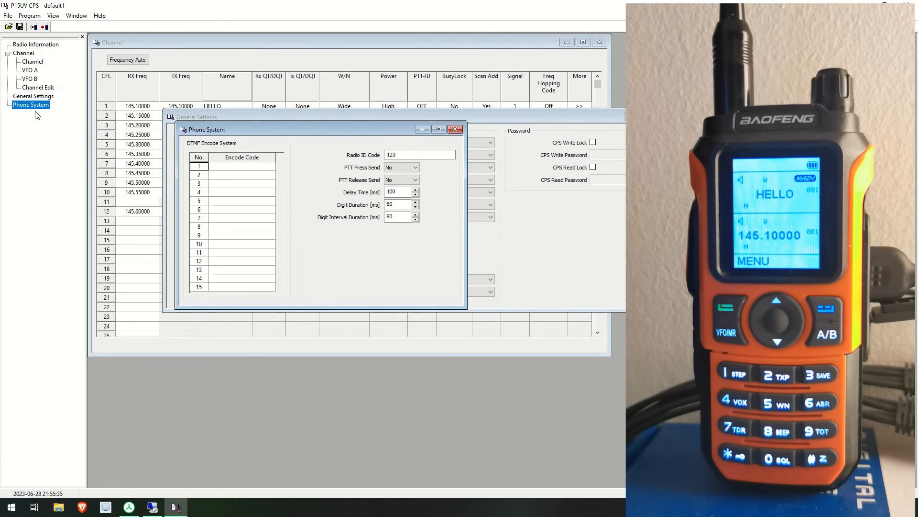
mouse_move(233, 168)
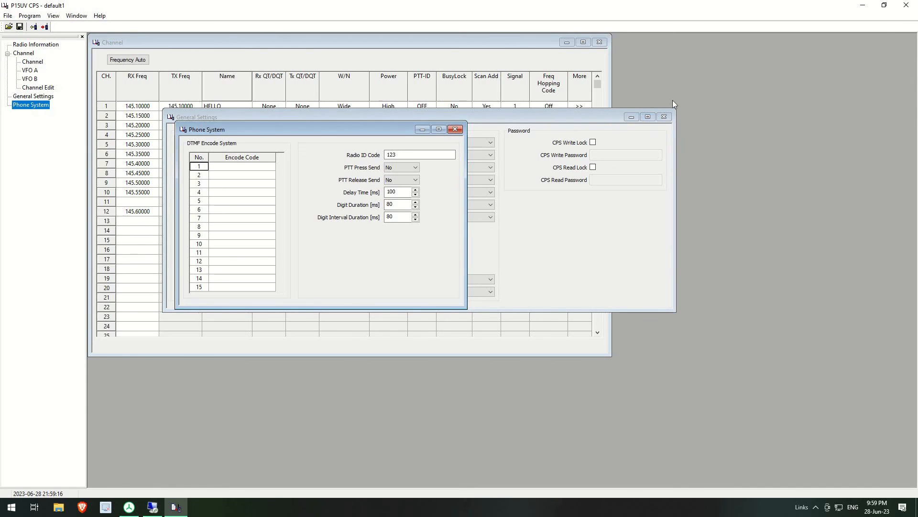
mouse_move(627, 130)
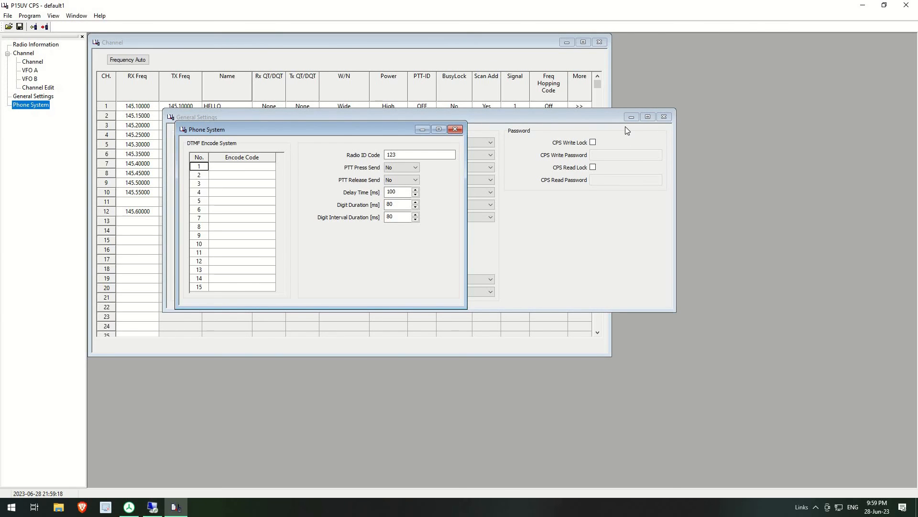